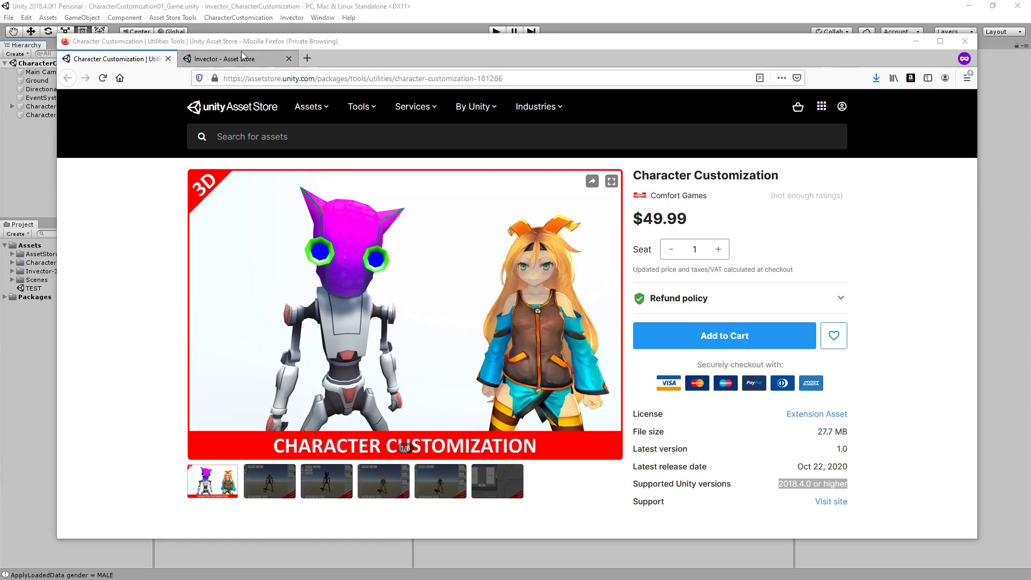
- Close the Firefox window showing the Character Customization Asset Store page
click(230, 58)
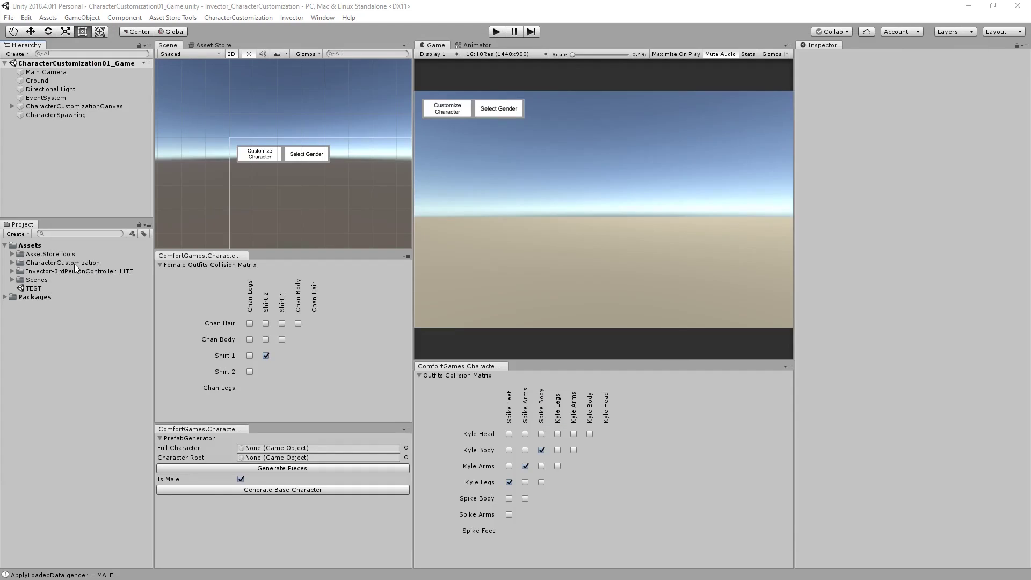
- In Build Settings, add the Game, Gender, Male and Female CharacterCustomization scenes to Scenes In Build
click(73, 270)
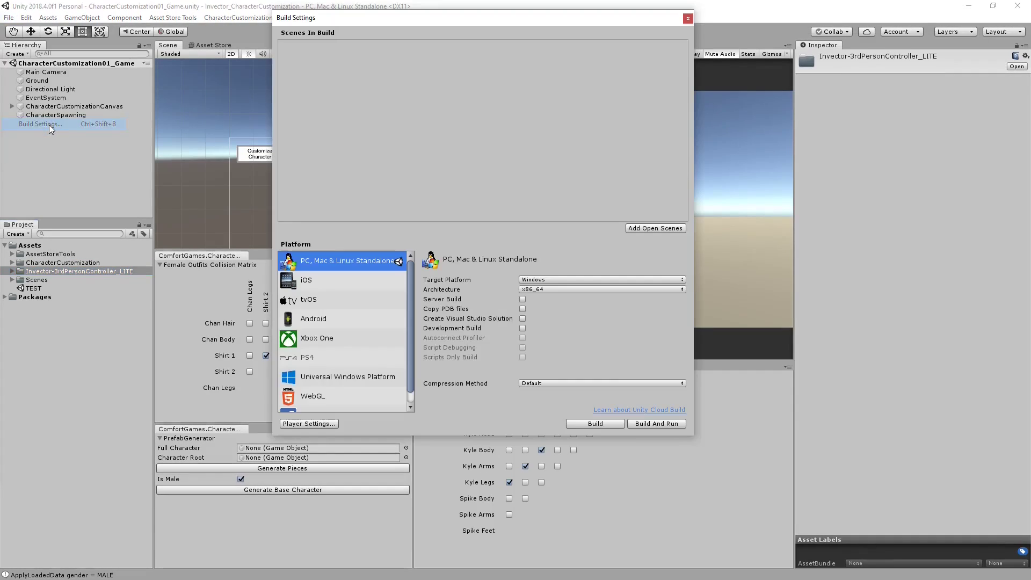
click(13, 262)
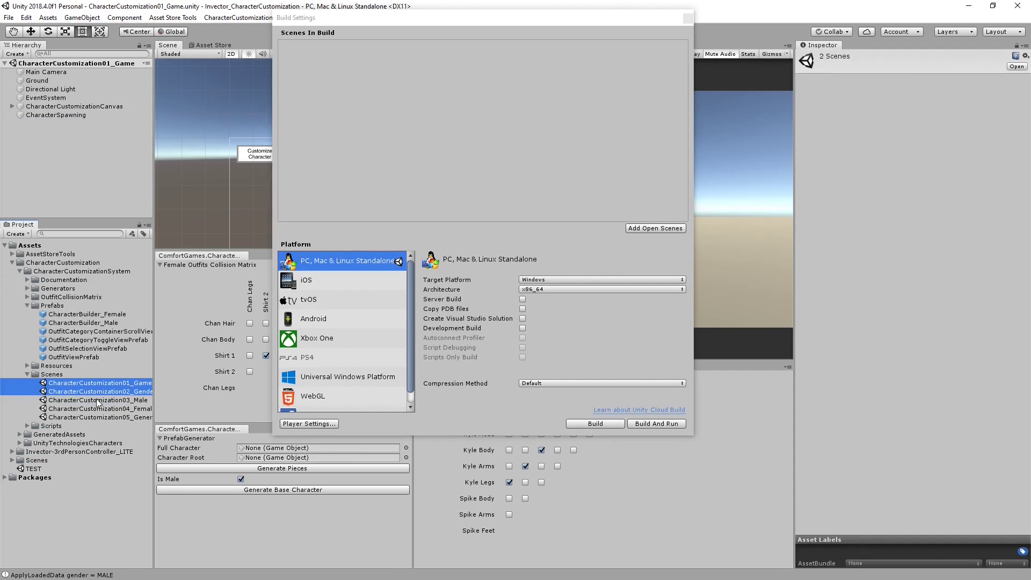
click(655, 228)
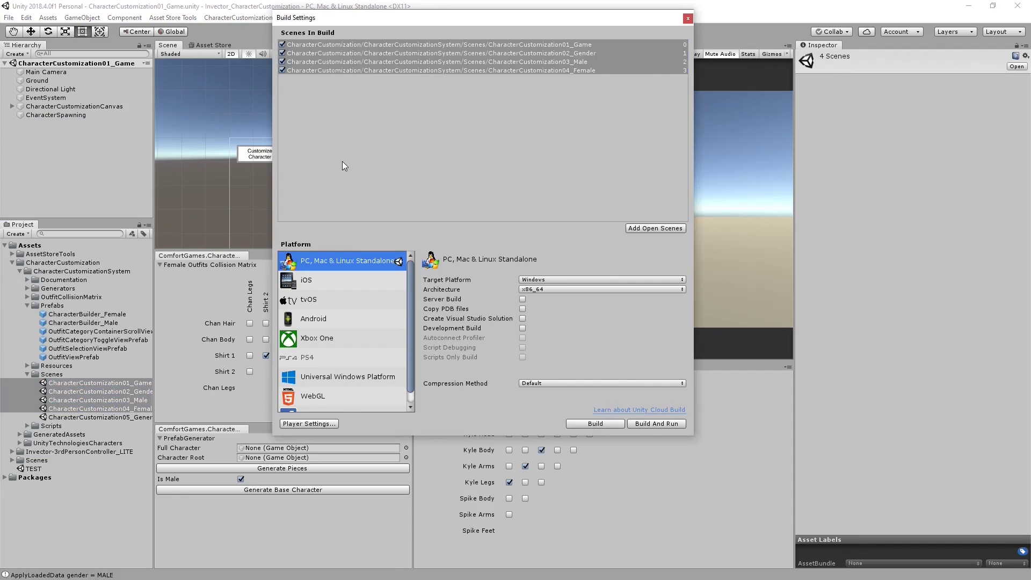
click(686, 17)
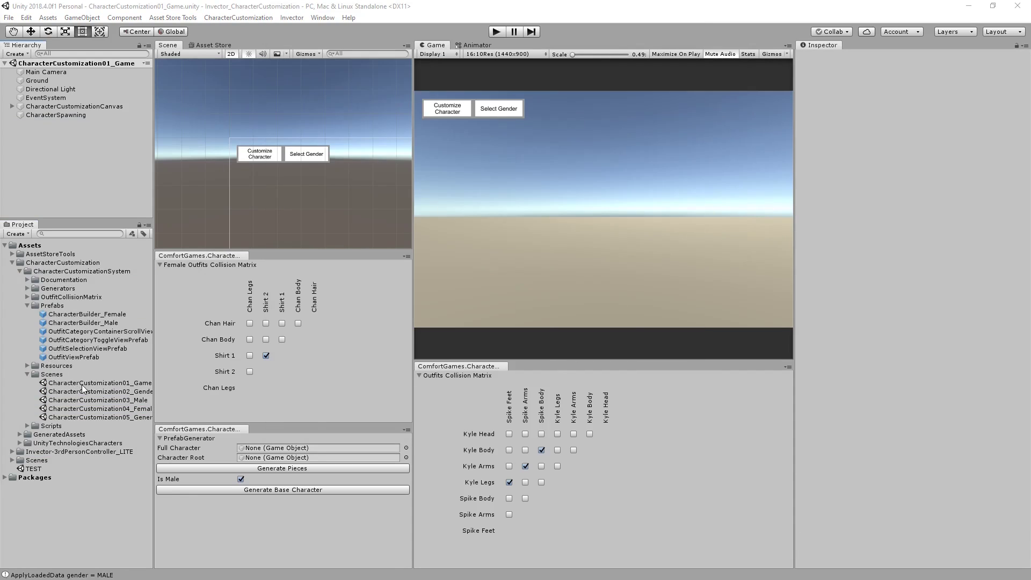
- Prefix the old game scene with OLD_ and save Invector_BasicLocomotion as CharacterCustomization01_Game
click(86, 382)
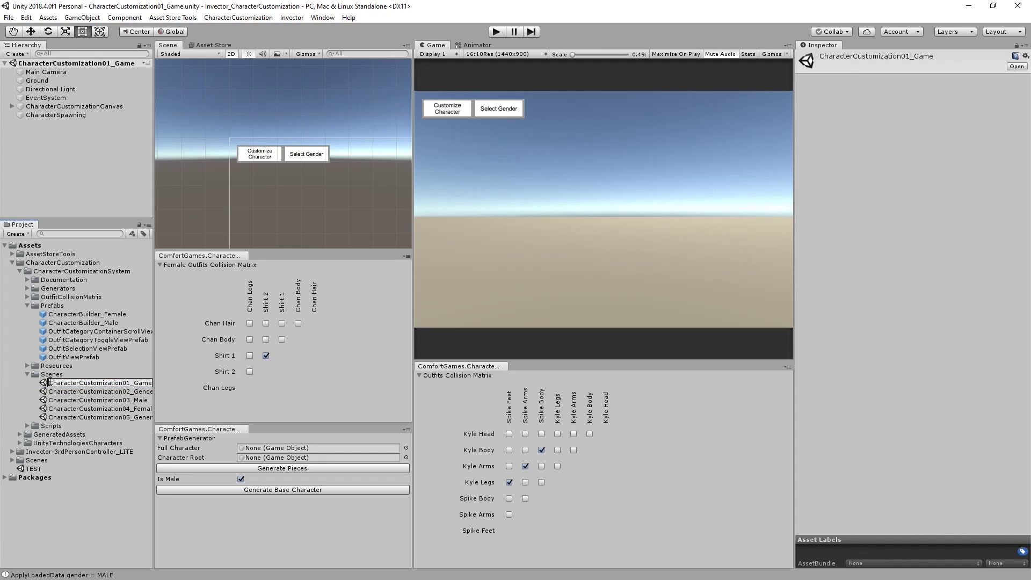
double_click(80, 383)
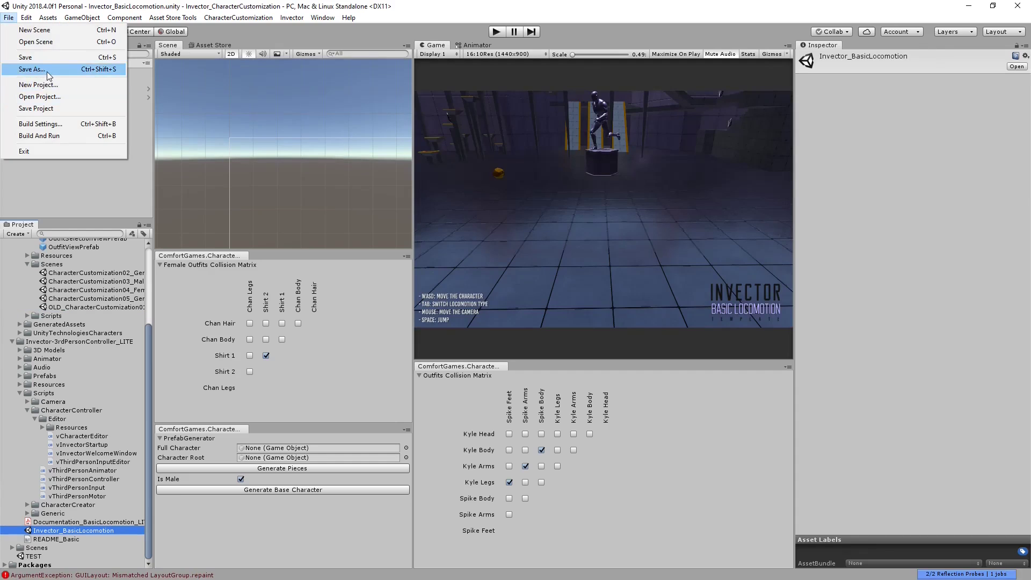
click(30, 68)
text(CharacterCustomization01_Game)
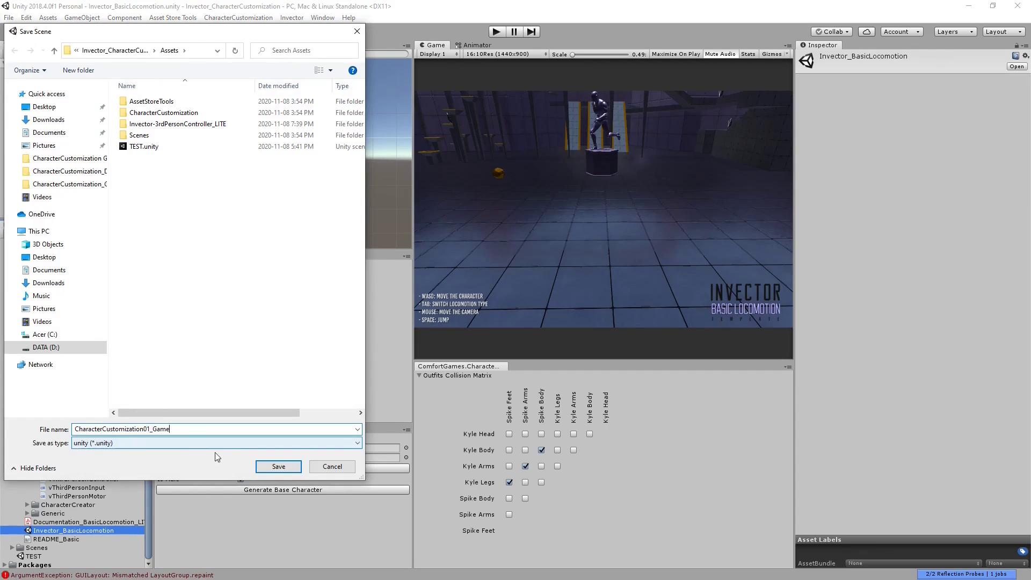
click(278, 466)
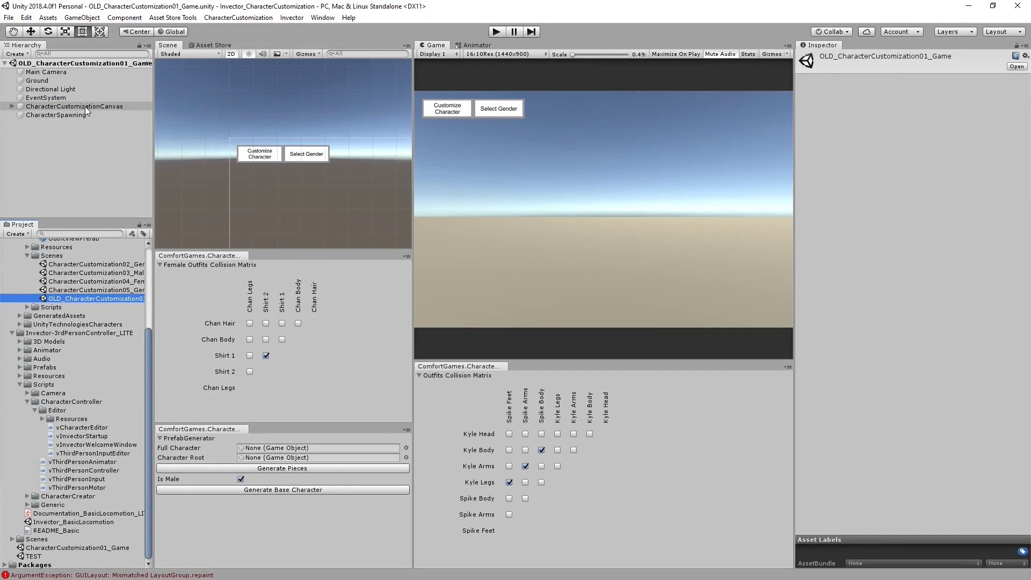
- Paste CharacterCustomizationCanvas from the old scene into the new game scene and add a UI Event System
click(73, 105)
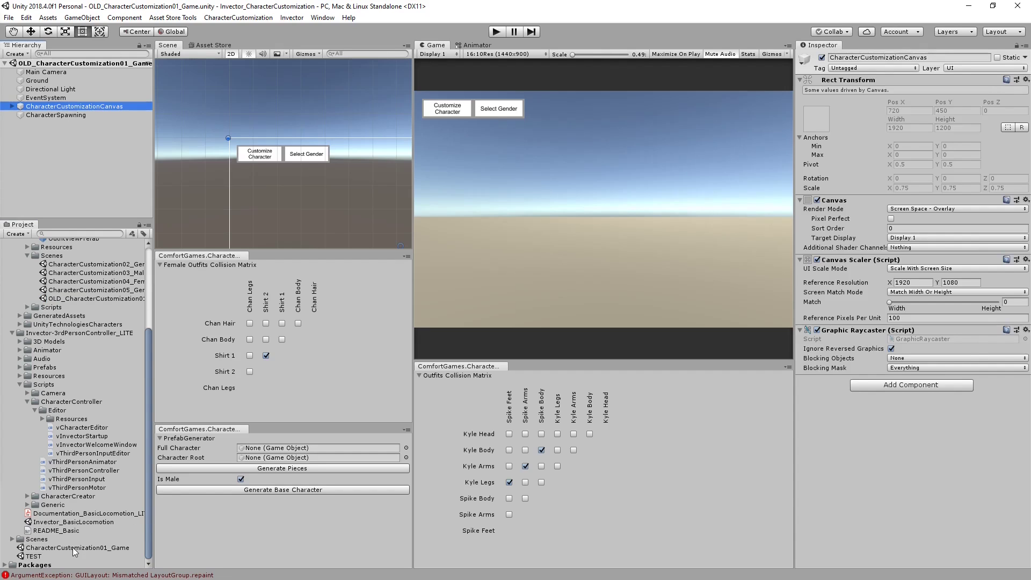
click(500, 30)
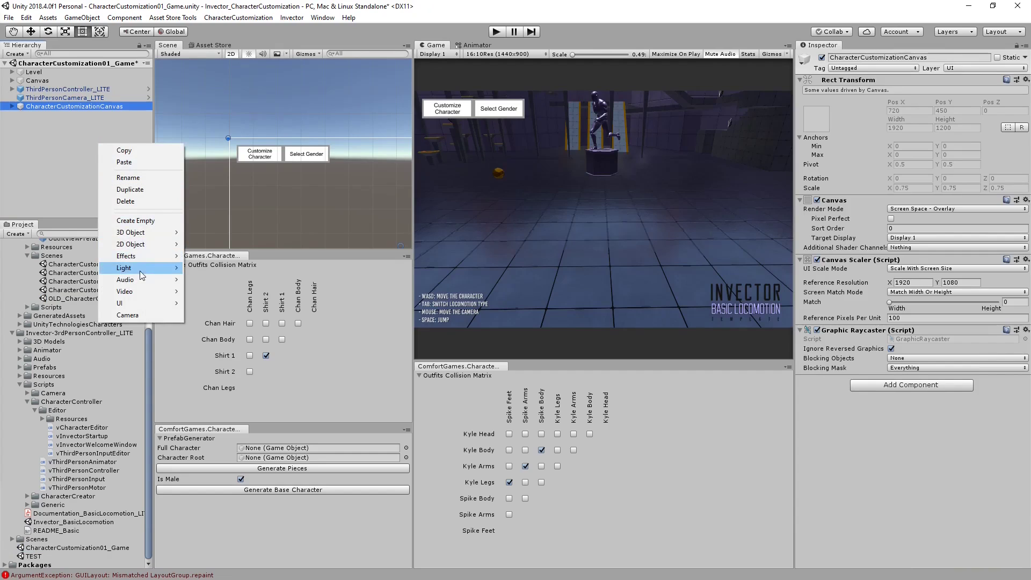
mouse_move(120, 303)
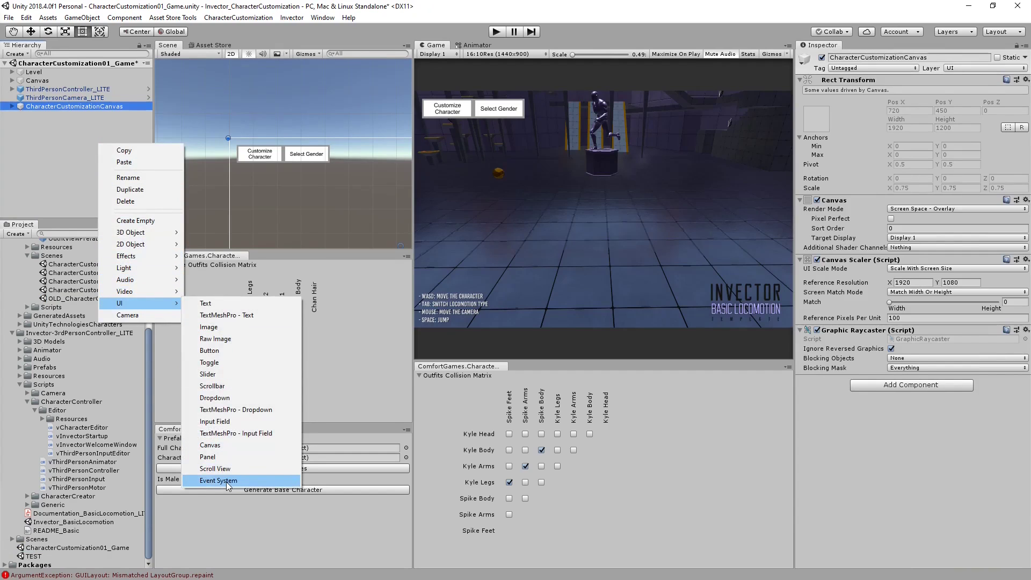
click(218, 480)
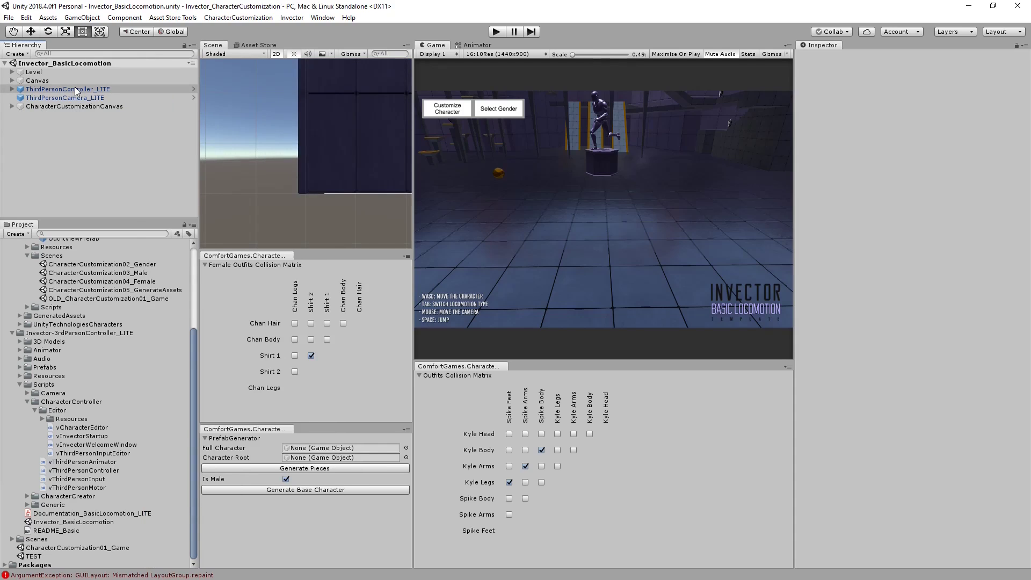
- Deactivate ThirdPersonController_LITE and its camera, then create an Invector basic controller from the Female builder
click(64, 96)
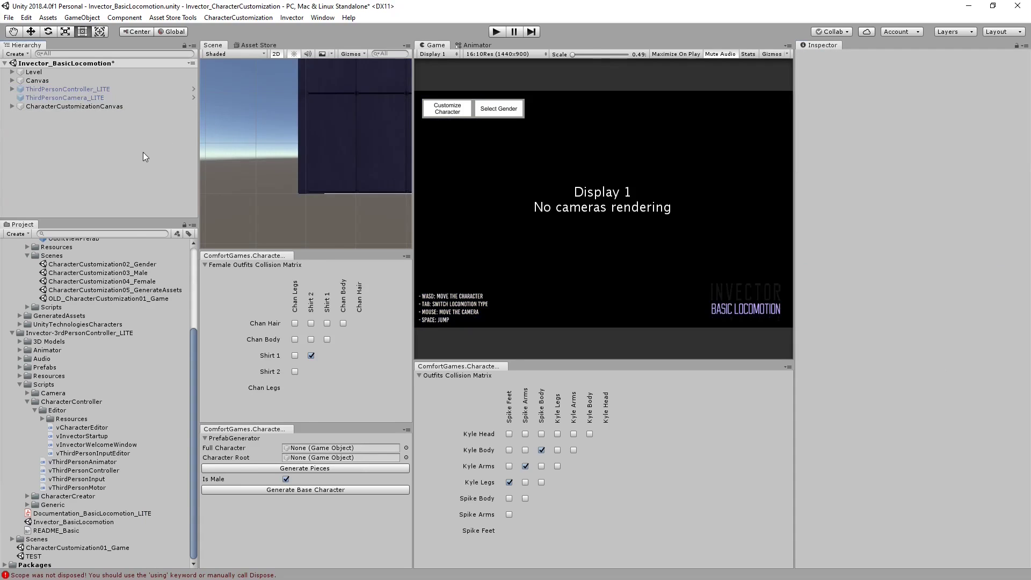
click(291, 17)
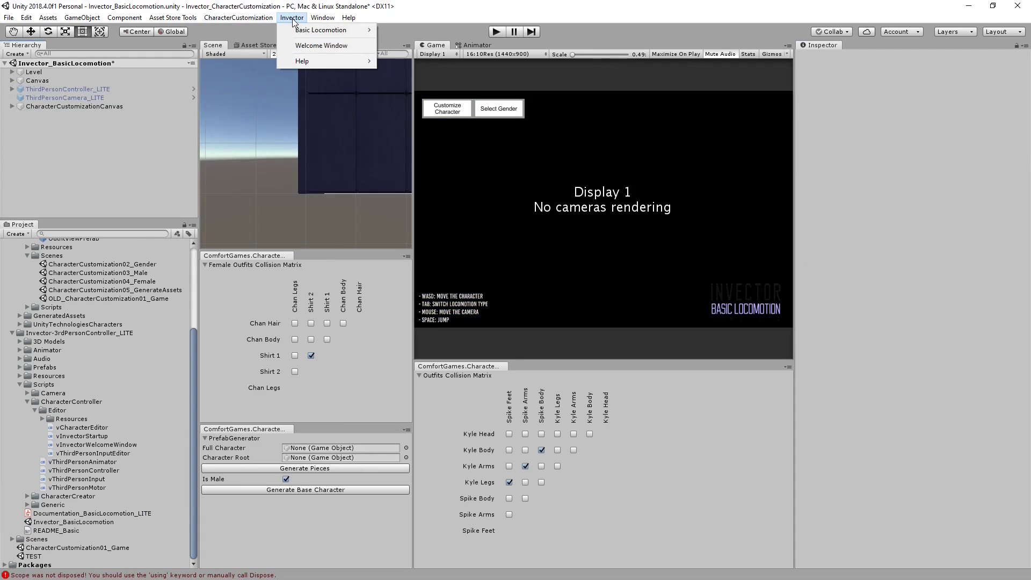
mouse_move(324, 30)
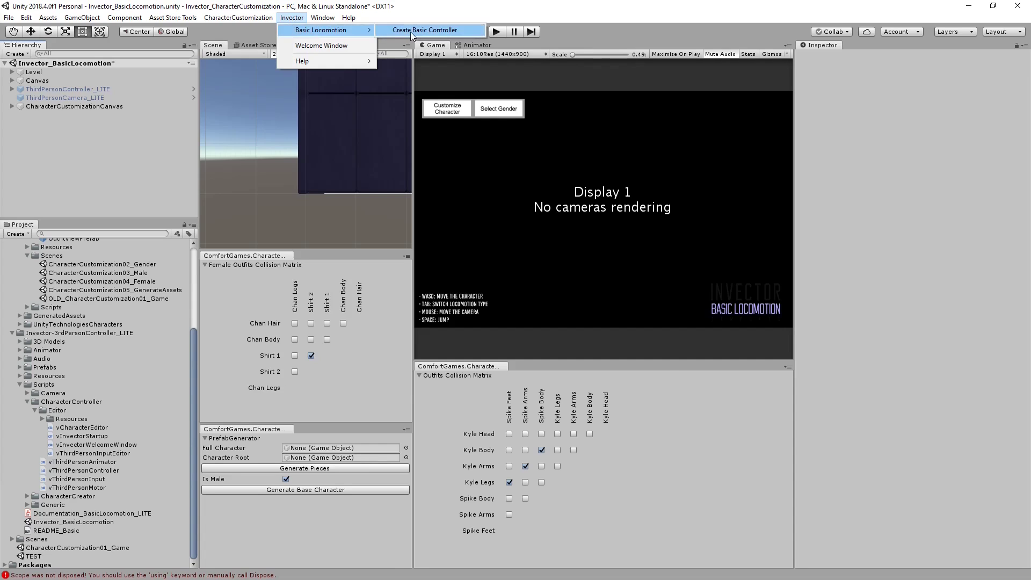
click(432, 30)
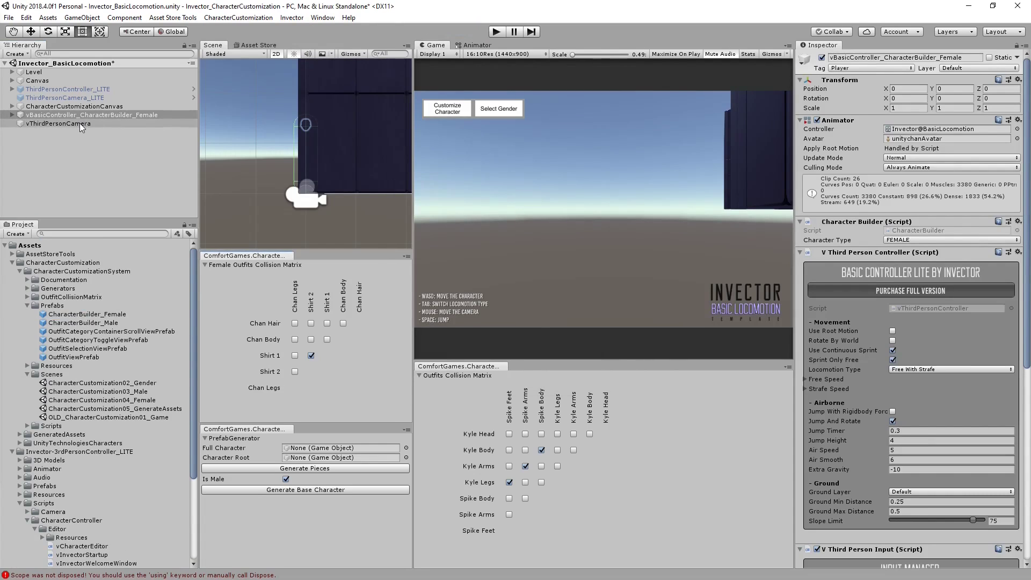
- Deactivate the female controller with its camera and create a second basic controller from the Male builder
click(58, 123)
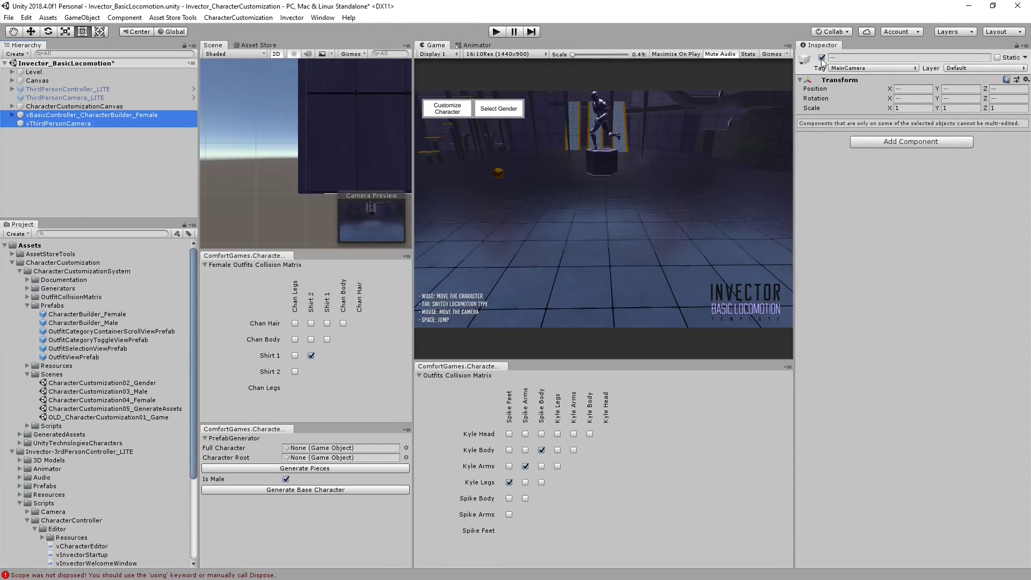
click(291, 17)
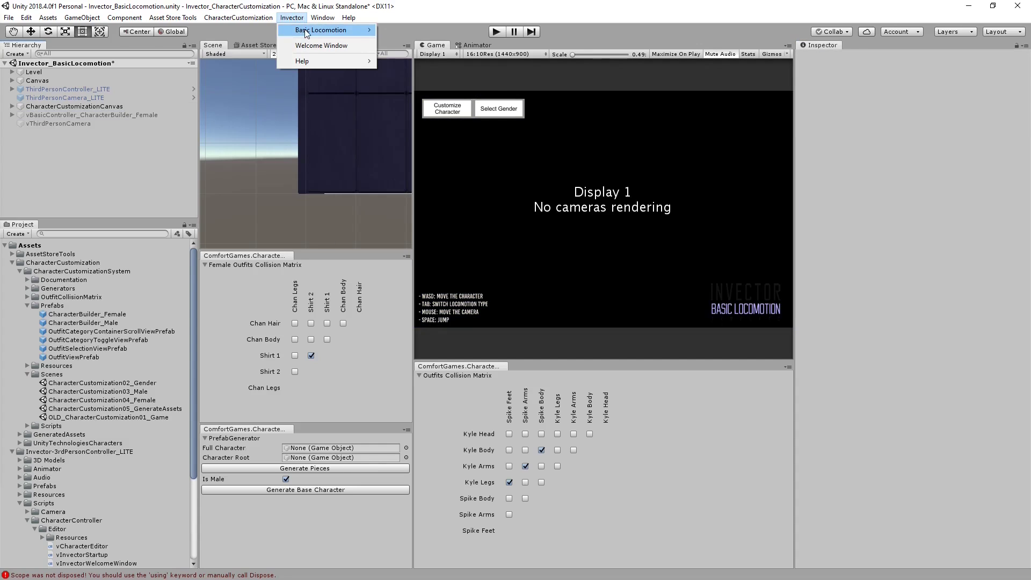
click(320, 31)
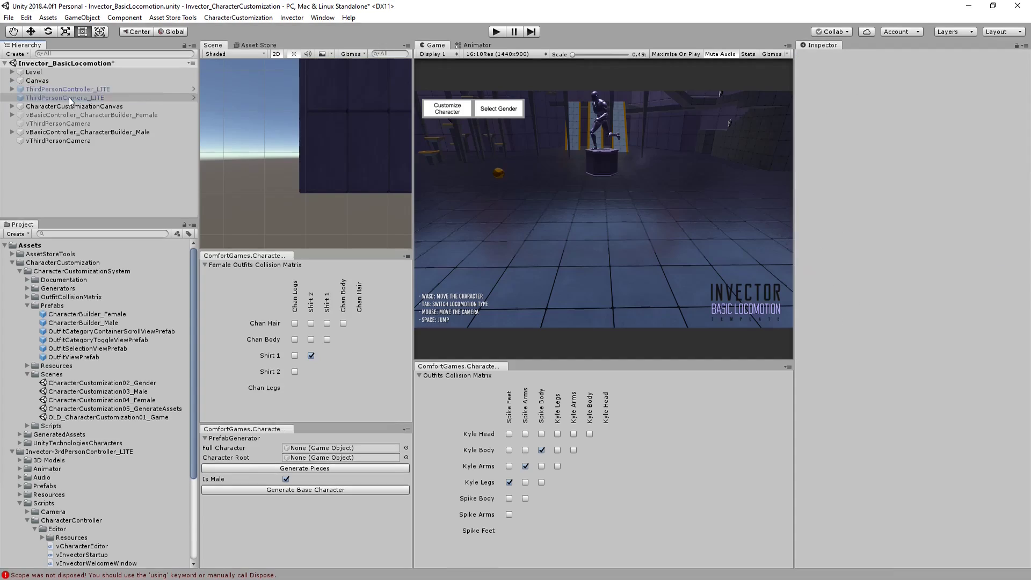
- Drag the female and male vBasicController_CharacterBuilder objects into Assets as prefabs and delete them from the scene
click(54, 105)
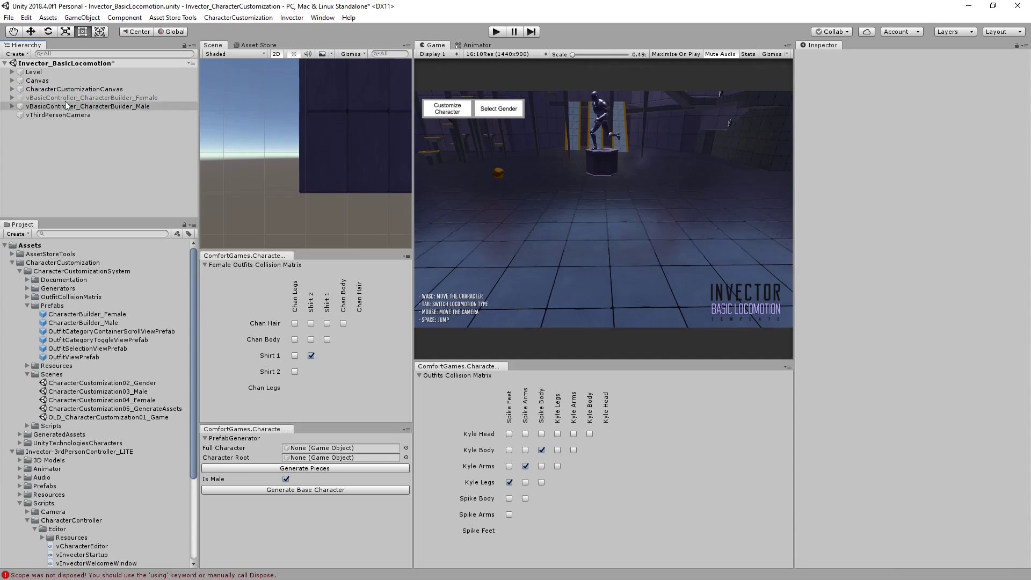
click(98, 96)
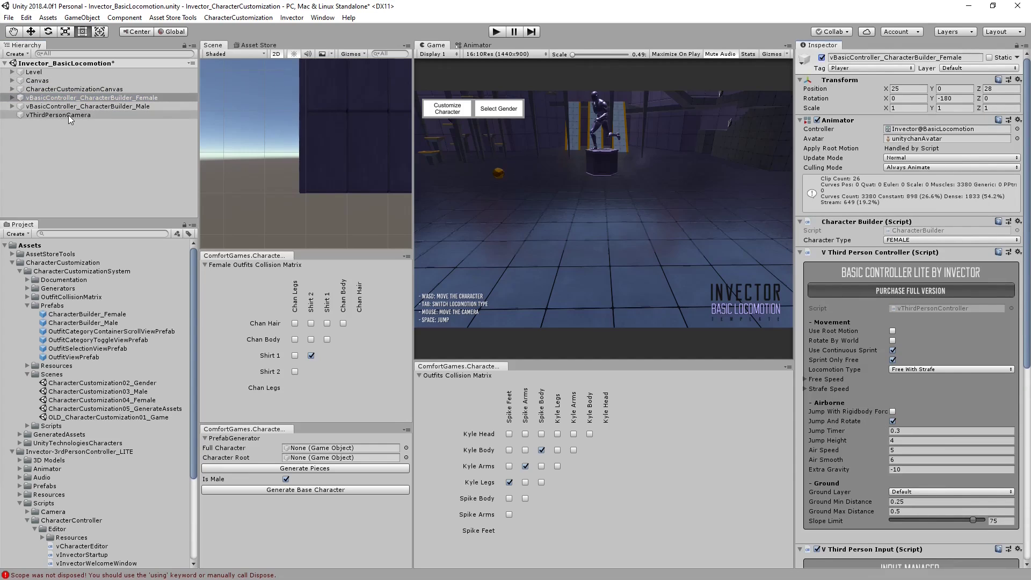
click(58, 114)
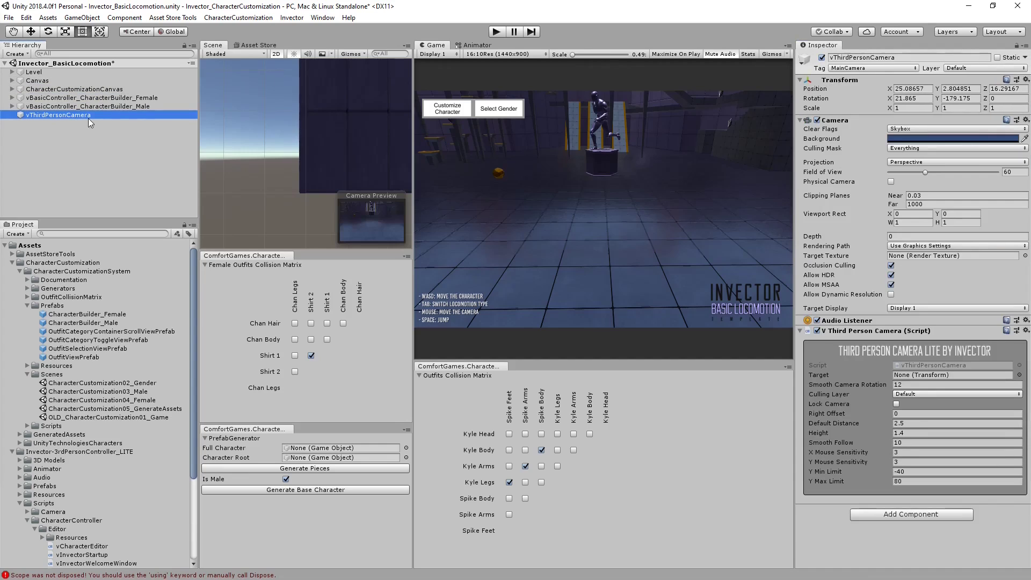
click(75, 97)
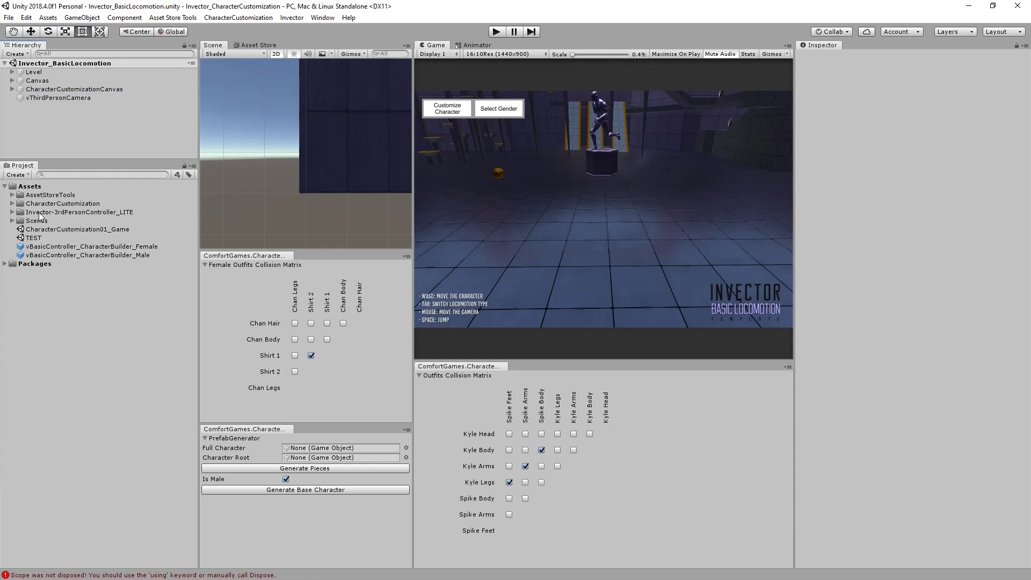
- In CharacterCustomization01_Game, assign both vBasicController prefabs to CharacterSpawning and remove ThirdPersonController_LITE
click(12, 204)
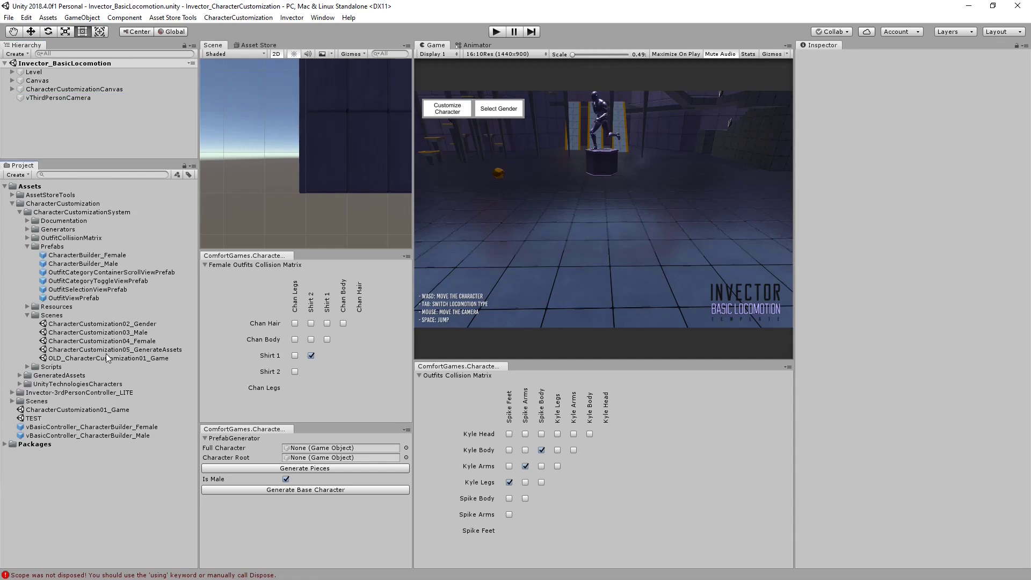
double_click(107, 358)
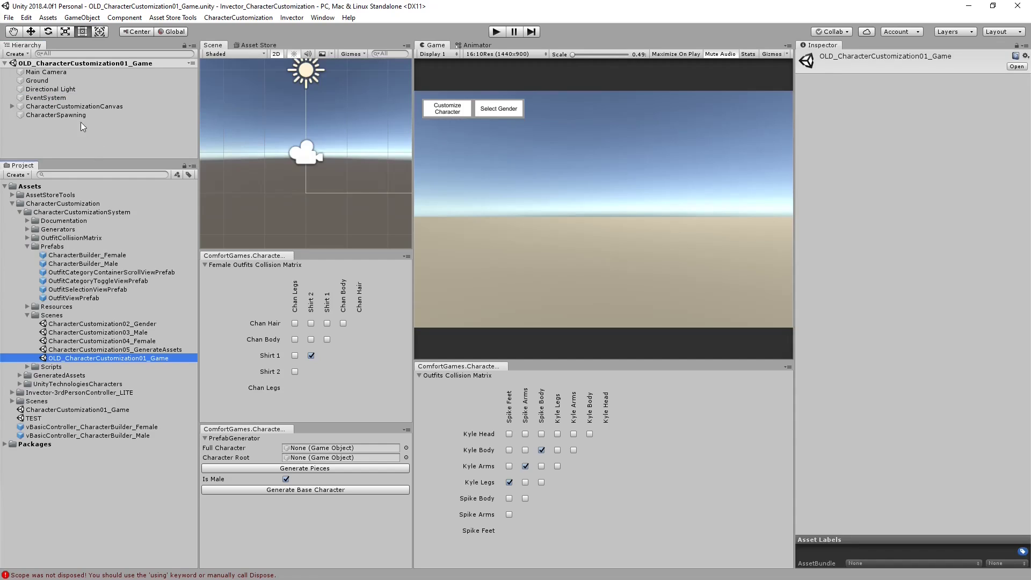
click(54, 115)
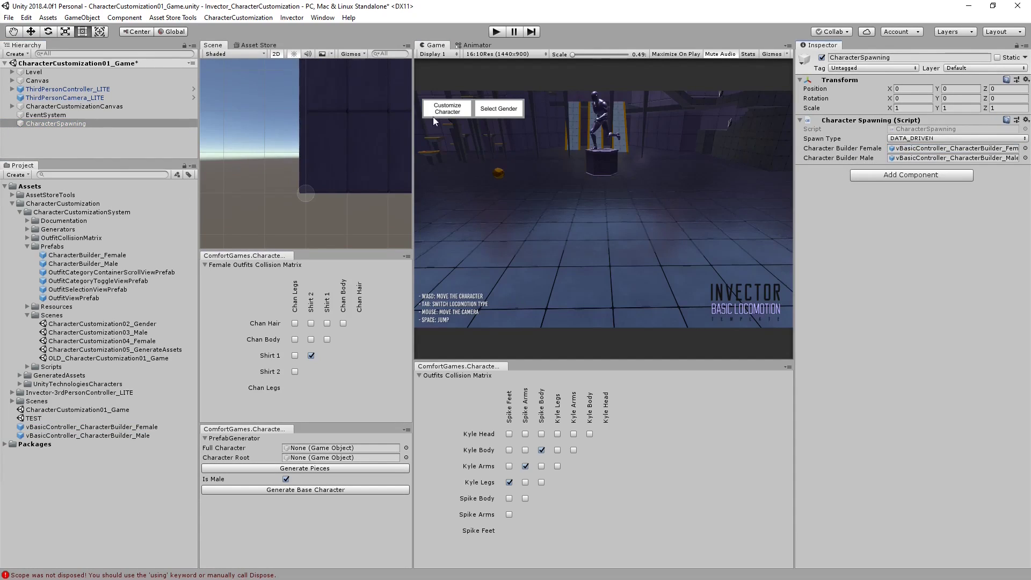
click(97, 162)
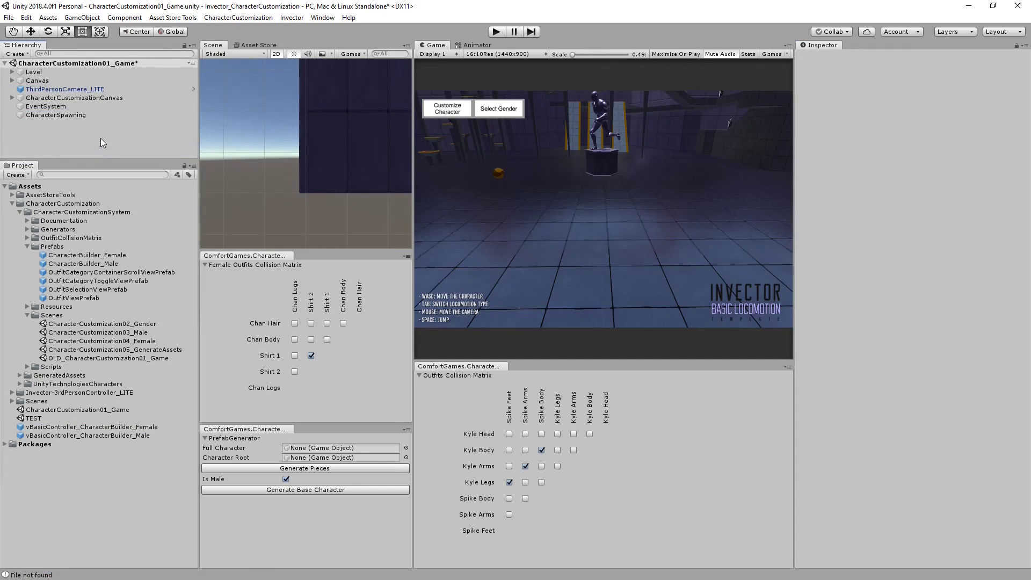
- Play the game, pick leg outfits for the male robot, spawn it with Done, then stop and play again
click(64, 88)
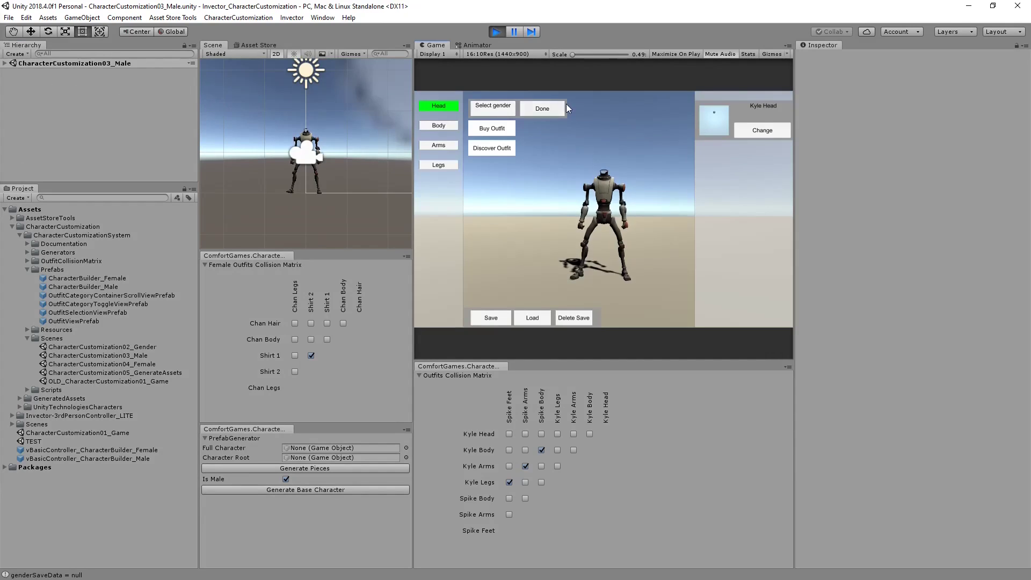
click(439, 164)
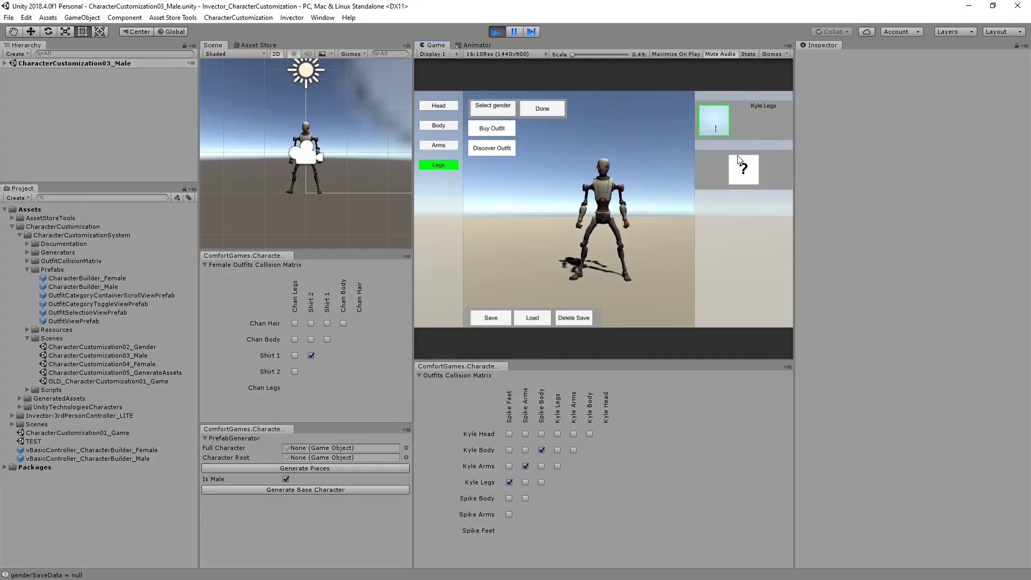
click(541, 108)
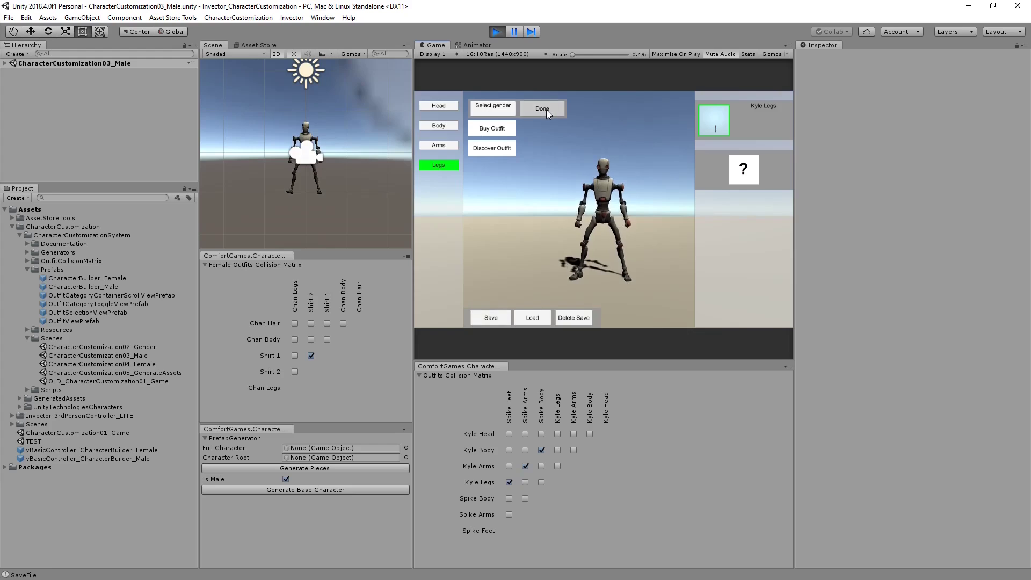
click(542, 107)
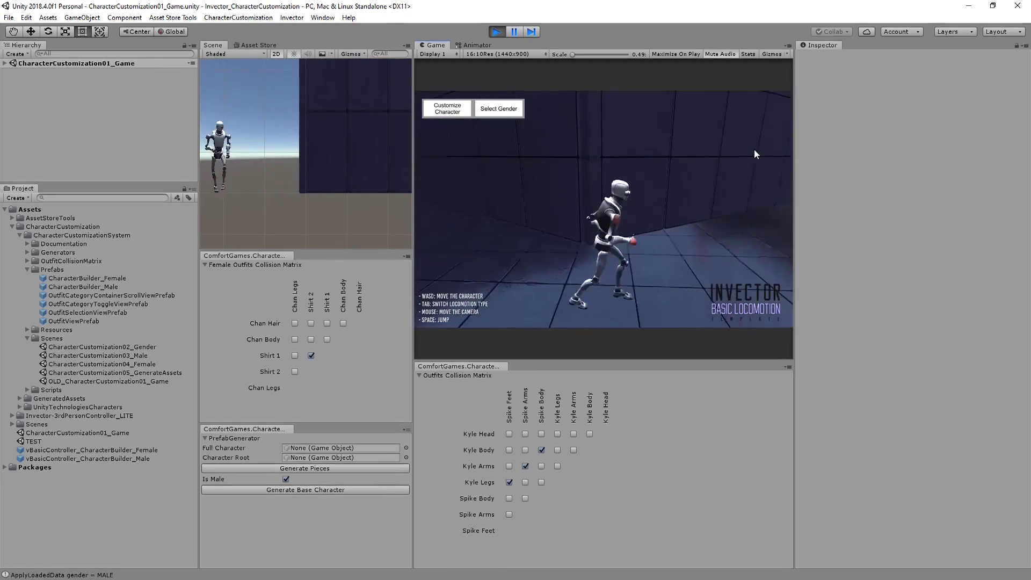
click(498, 31)
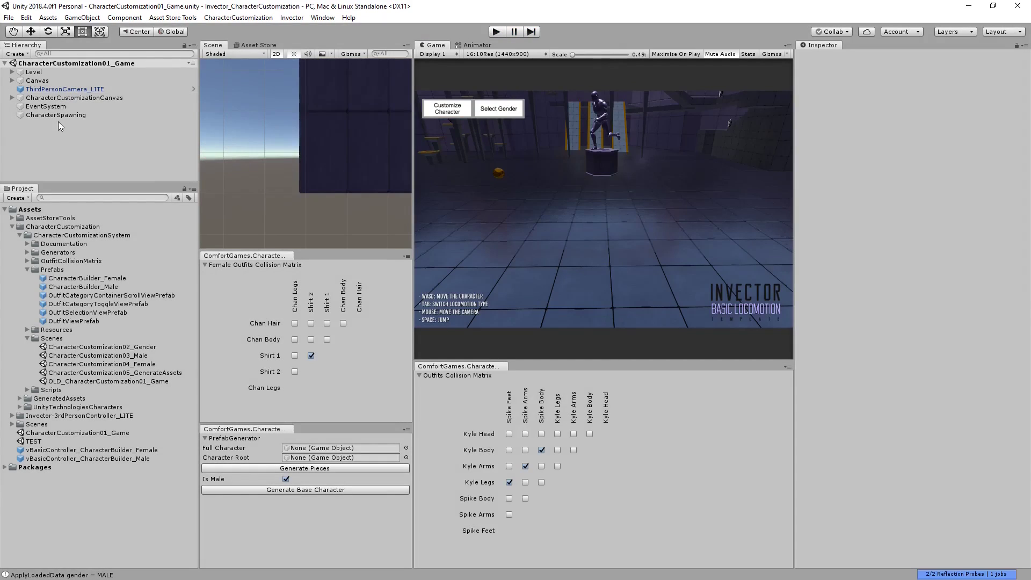
click(56, 114)
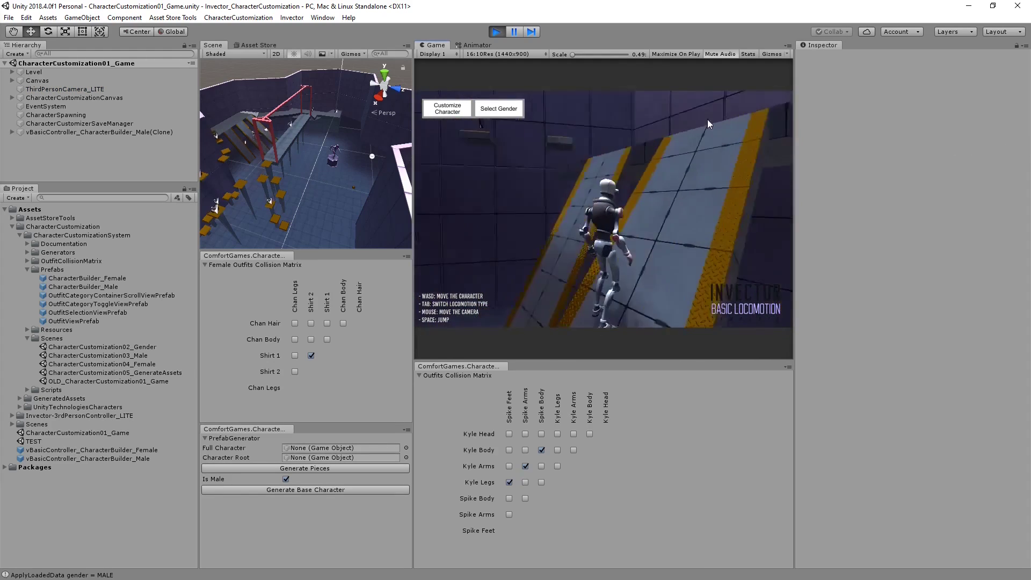
- Buy the Spike Arms outfit for the male and spawn him into the level with Done
click(447, 108)
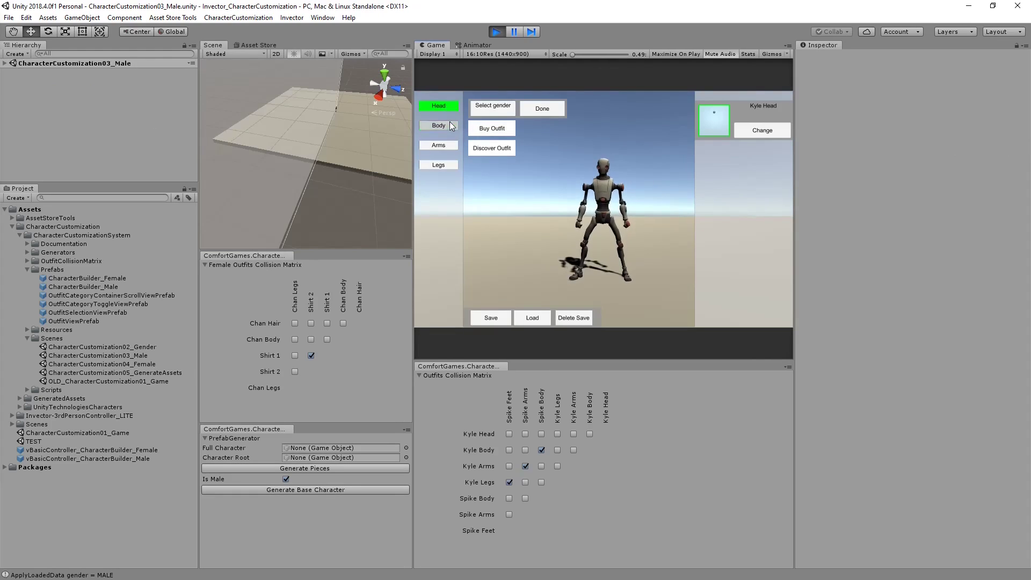
click(438, 145)
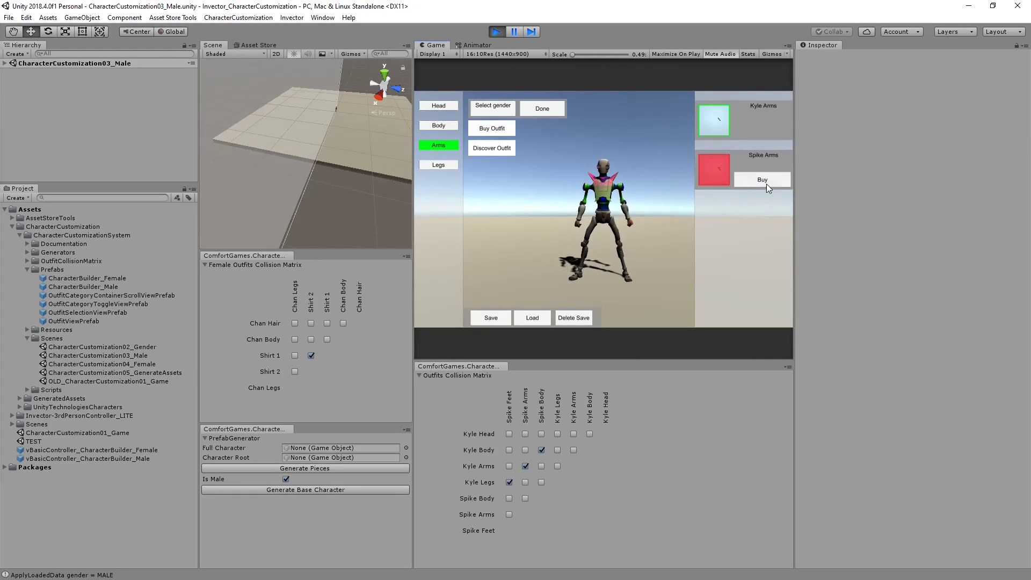
click(438, 164)
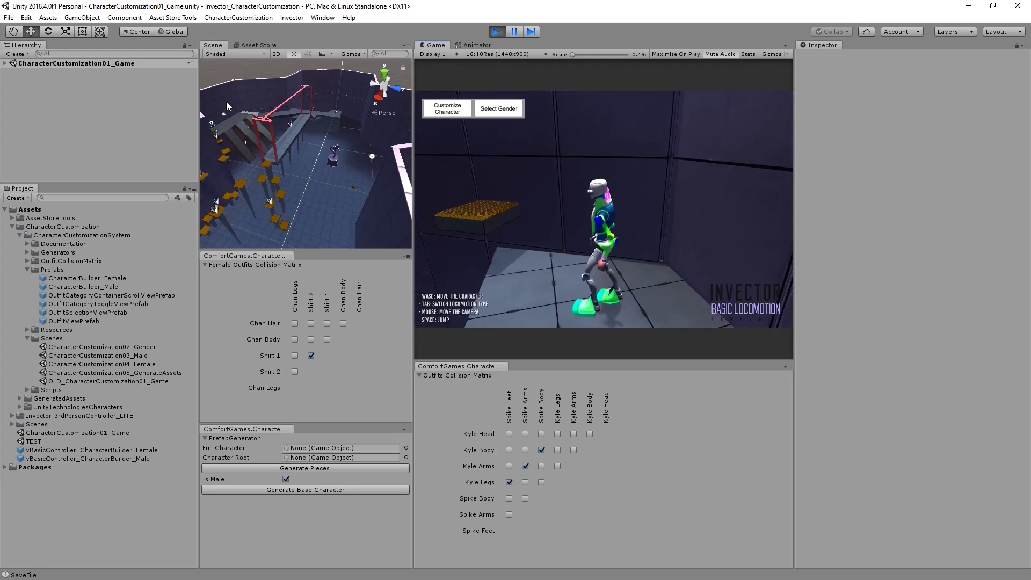
- Via Select Gender choose female, set body outfits, spawn her with Done, then reopen the female customizer
click(498, 108)
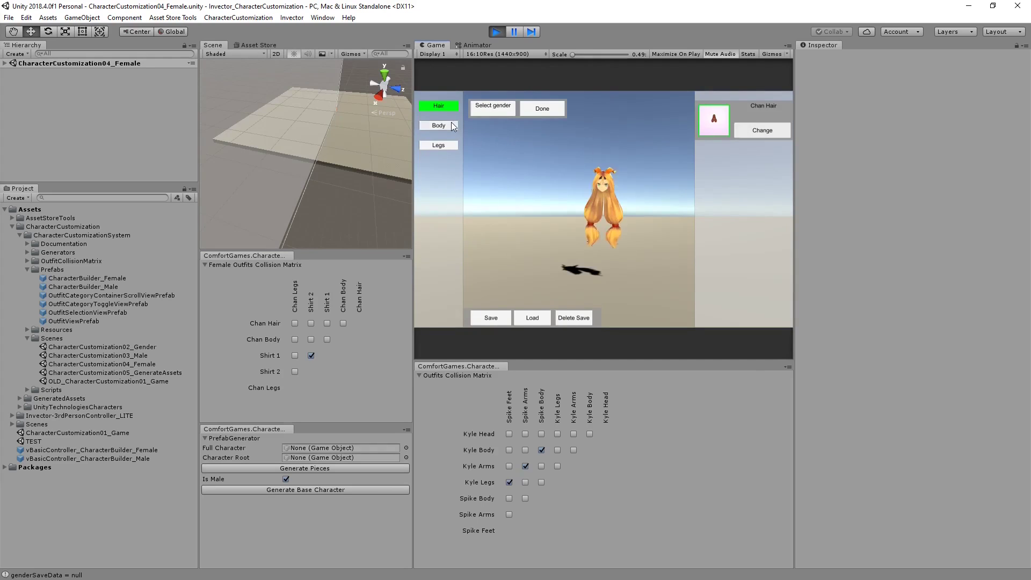
click(438, 124)
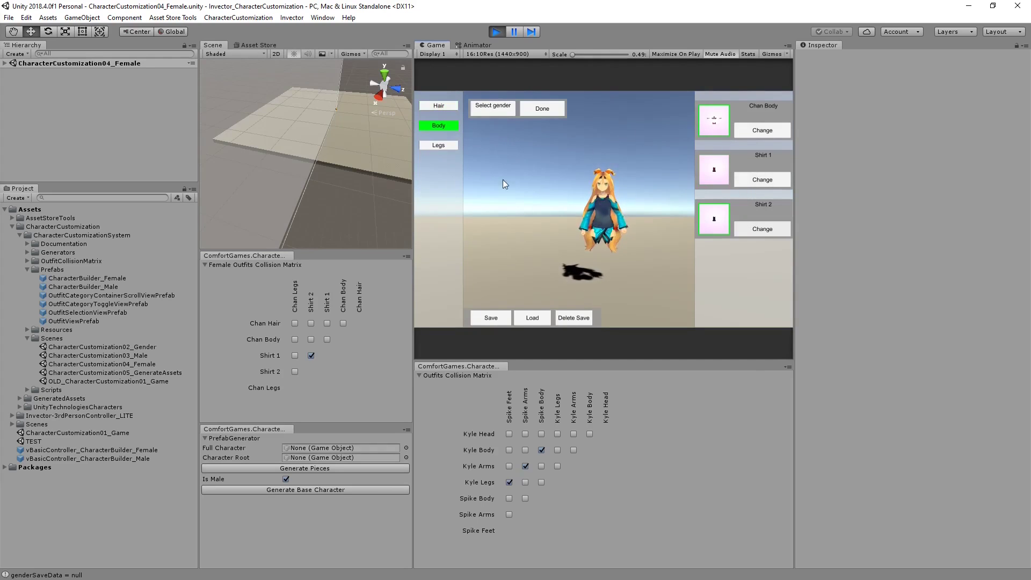
click(438, 145)
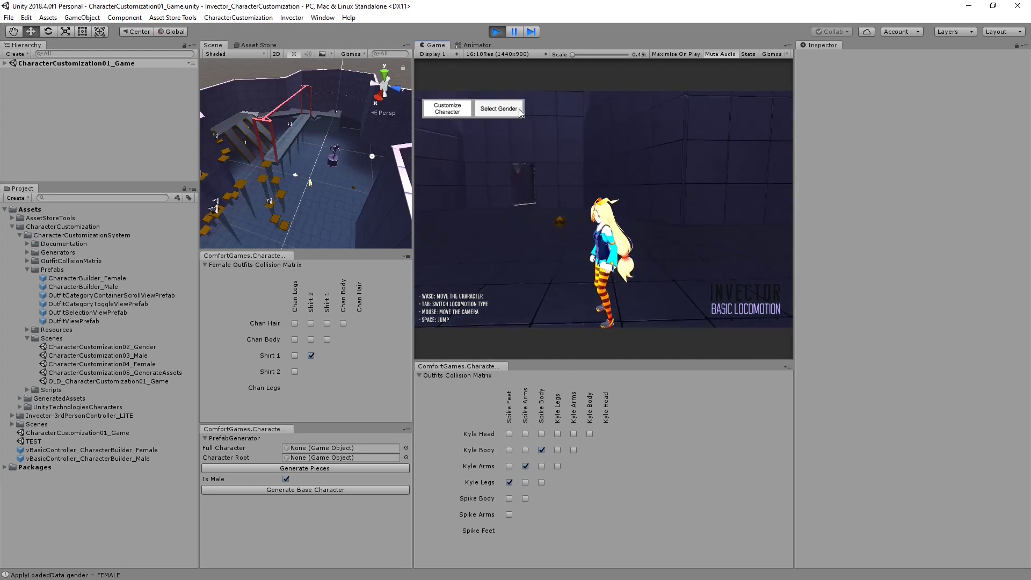
click(446, 107)
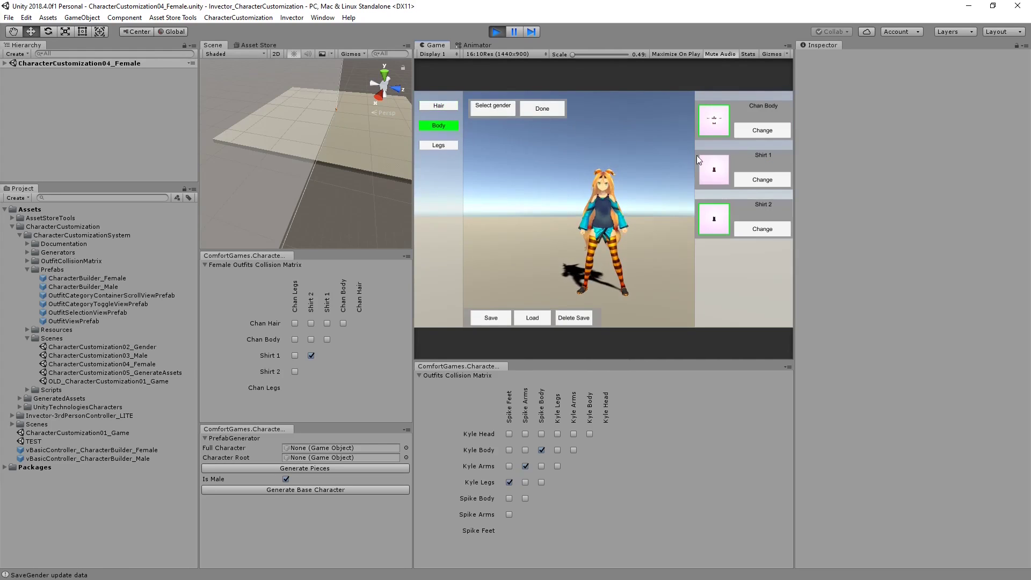